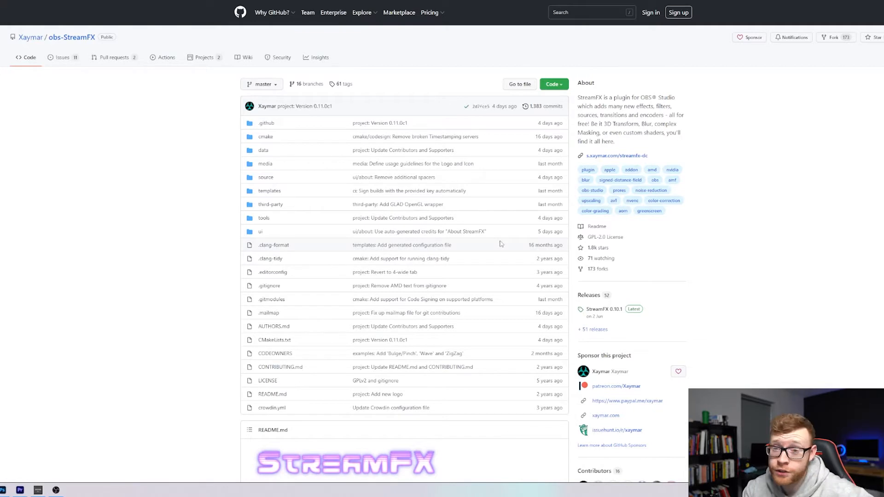
{"action": "mouse_move", "coordinate": [600, 265]}
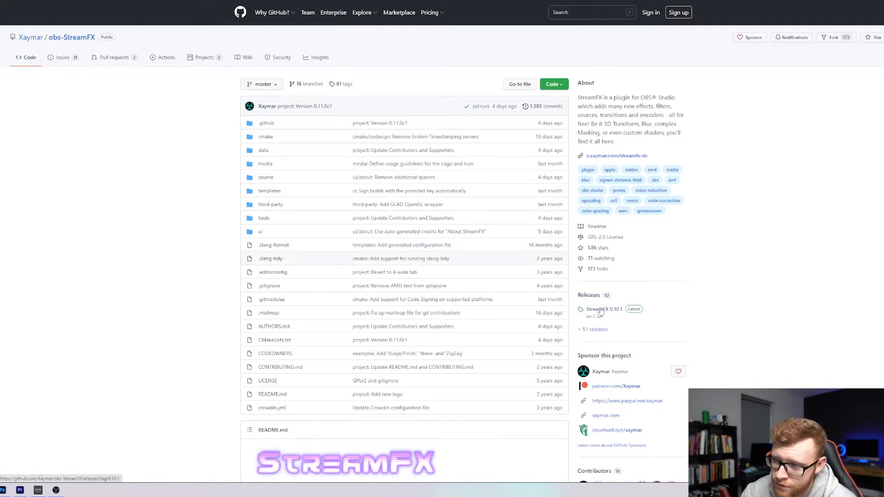
Go to the StreamFX 0.10.1 release page from the obs-StreamFX repository
{"action": "left_click", "coordinate": [603, 310]}
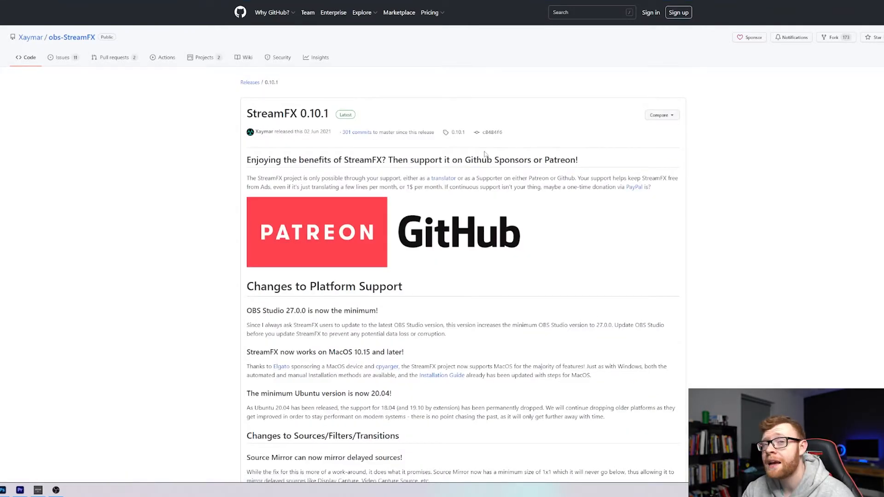
Download the streamfx-windows .exe from the release Assets and launch it
{"action": "scroll", "scroll_direction": "down", "scroll_amount": 3}
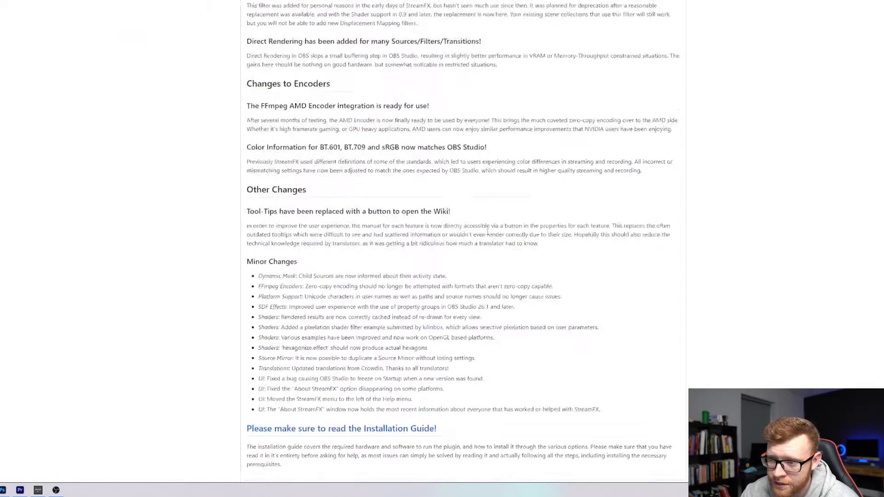
{"action": "scroll", "scroll_direction": "down", "scroll_amount": 3}
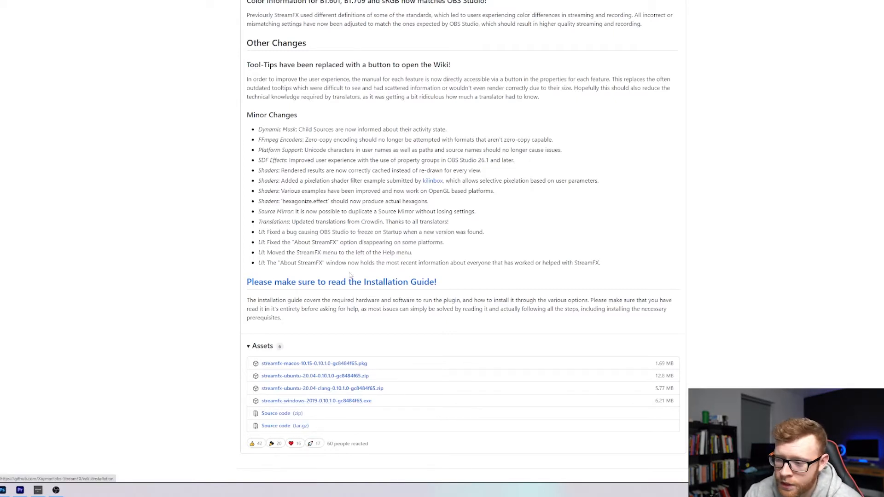
{"action": "left_click", "coordinate": [315, 401]}
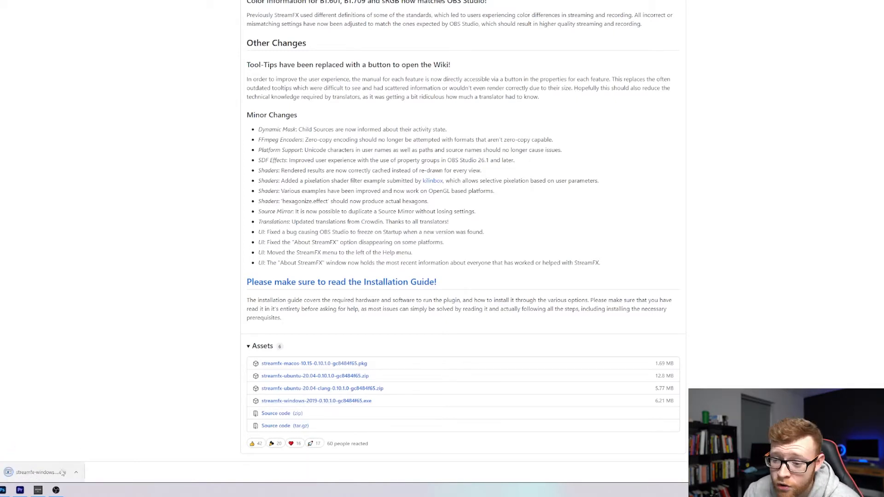
{"action": "left_click", "coordinate": [40, 472]}
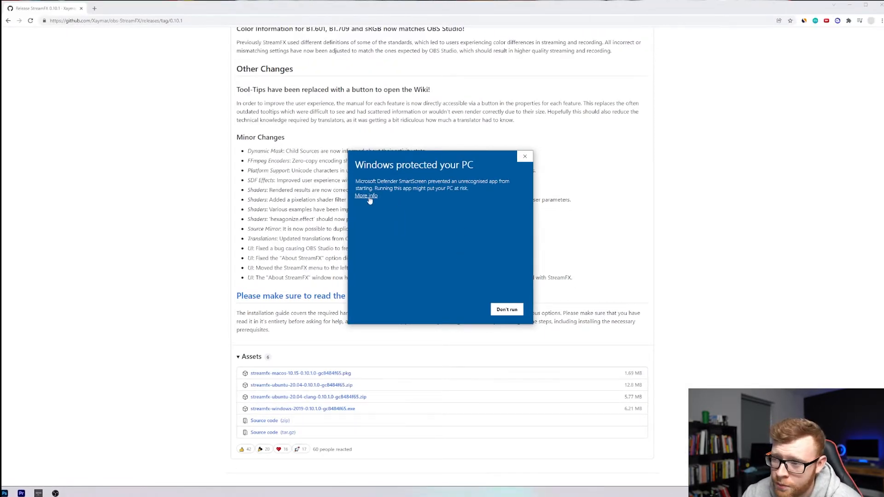
Show 'More info' on the 'Windows protected your PC' SmartScreen warning
{"action": "left_click", "coordinate": [366, 196]}
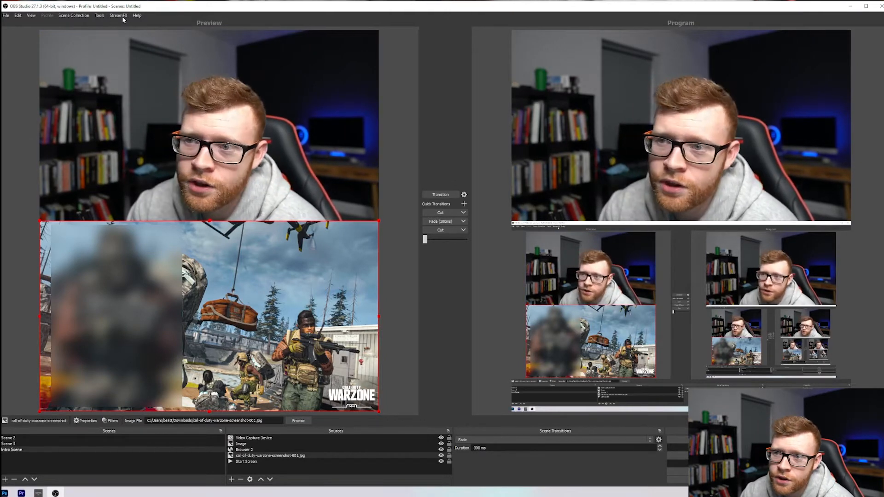
Show the StreamFX menu with its Update Channel and Check for Updates options
{"action": "left_click", "coordinate": [118, 16]}
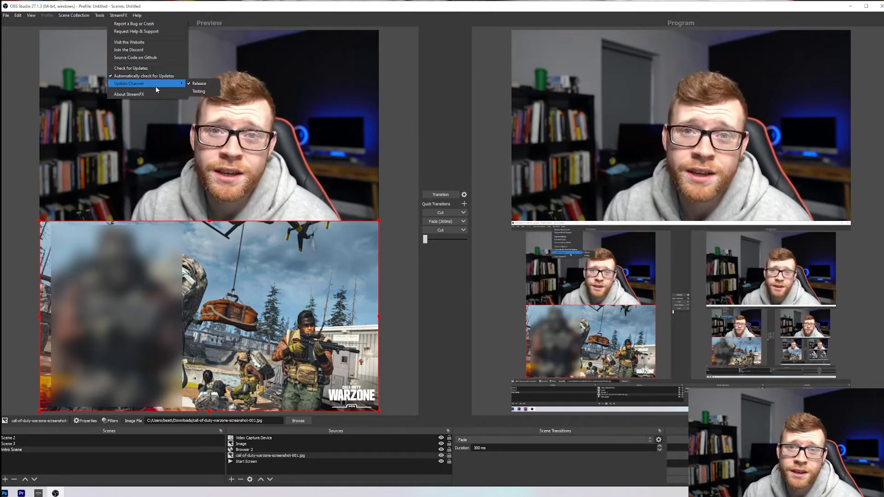
{"action": "mouse_move", "coordinate": [131, 67]}
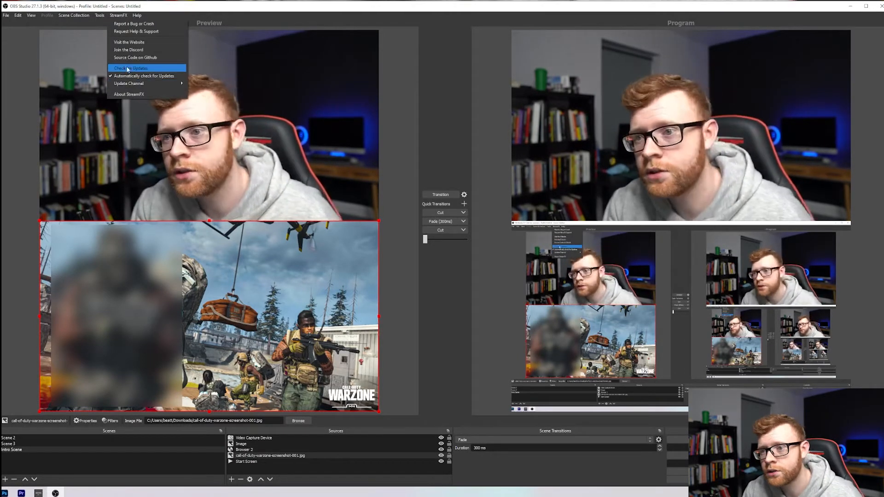
{"action": "mouse_move", "coordinate": [143, 76]}
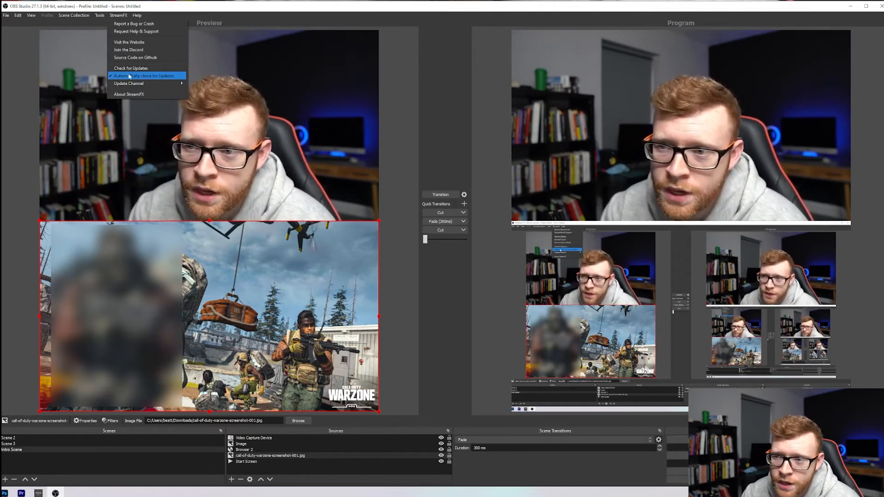
{"action": "mouse_move", "coordinate": [136, 32]}
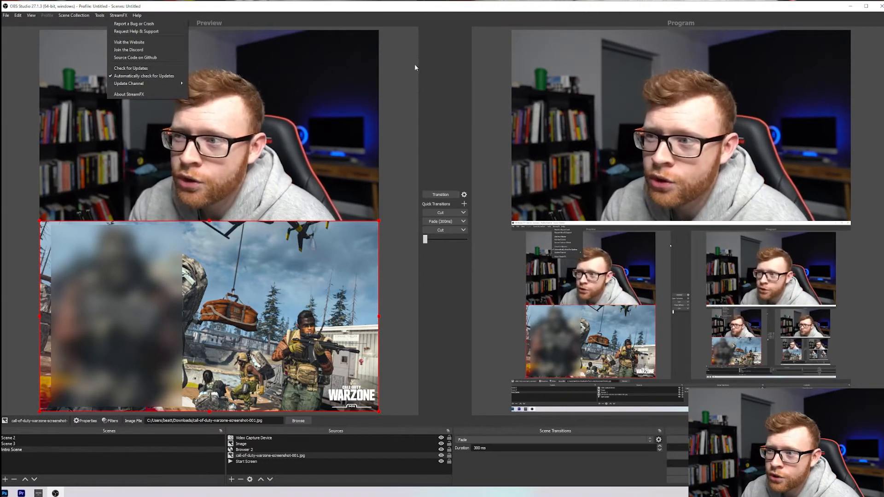
Dismiss the StreamFX menu and select the Video Capture Device webcam source
{"action": "left_click", "coordinate": [213, 362]}
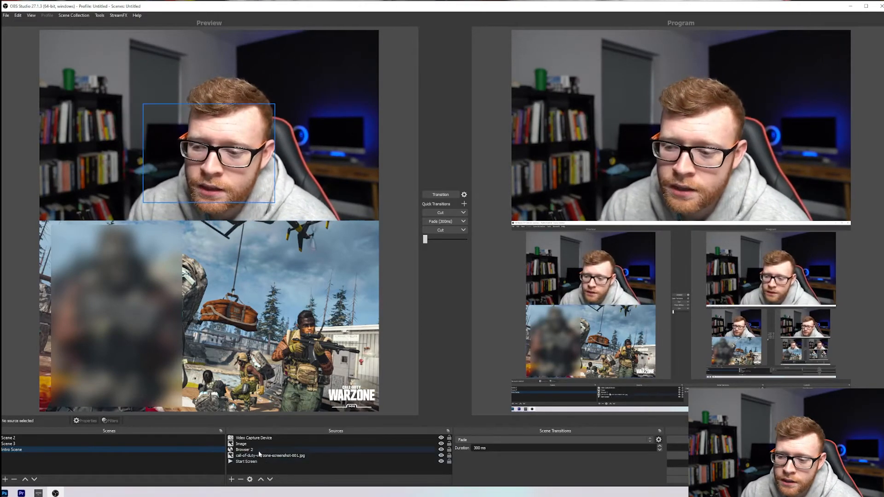
{"action": "left_click", "coordinate": [255, 438]}
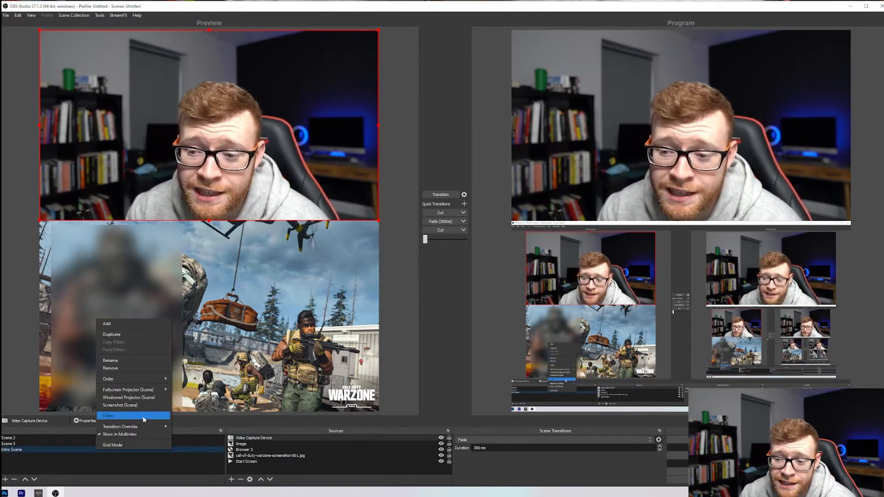
Add a Blur filter to the Intro Scene's filters, accepting the default name
{"action": "left_click", "coordinate": [107, 416]}
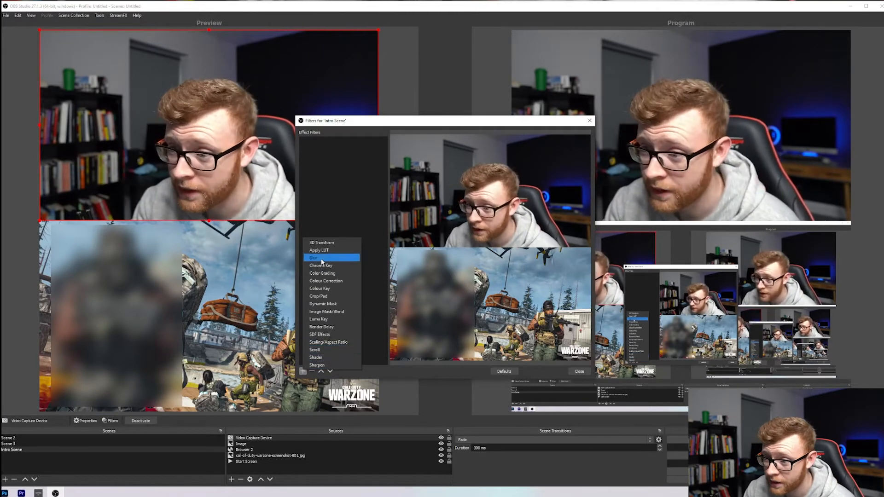
{"action": "left_click", "coordinate": [313, 258]}
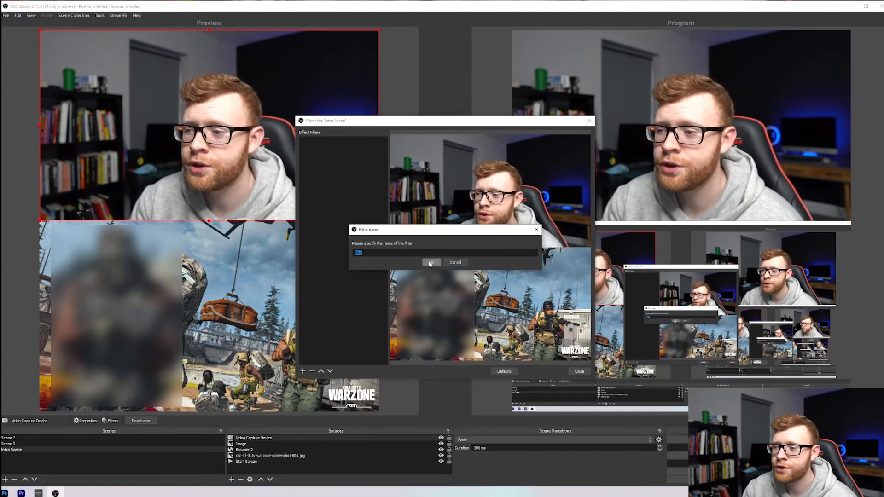
{"action": "left_click", "coordinate": [430, 262]}
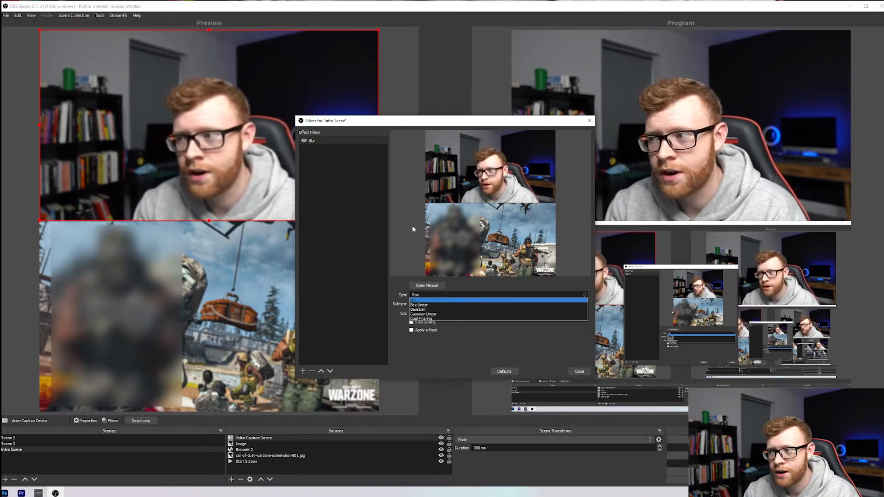
Keep the Box blur type and, after testing stronger values, settle the Size near 8.5
{"action": "left_click", "coordinate": [428, 301]}
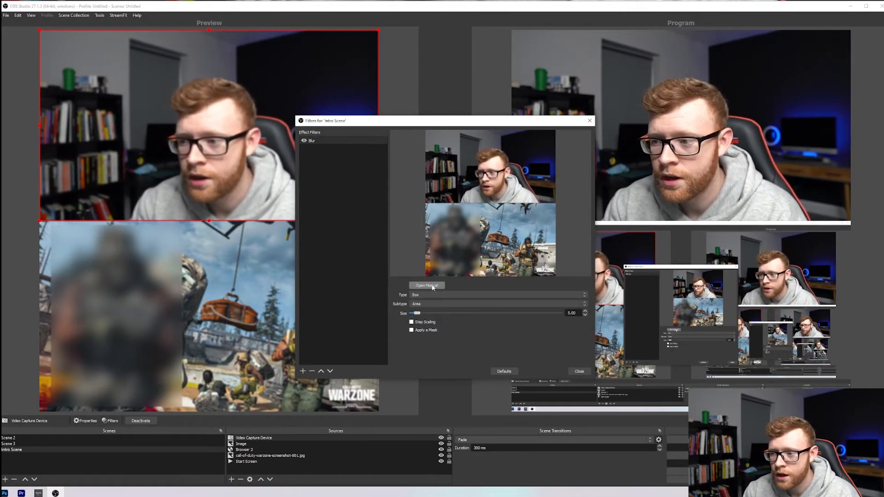
{"action": "left_click_drag", "start_coordinate": [416, 313], "coordinate": [457, 313]}
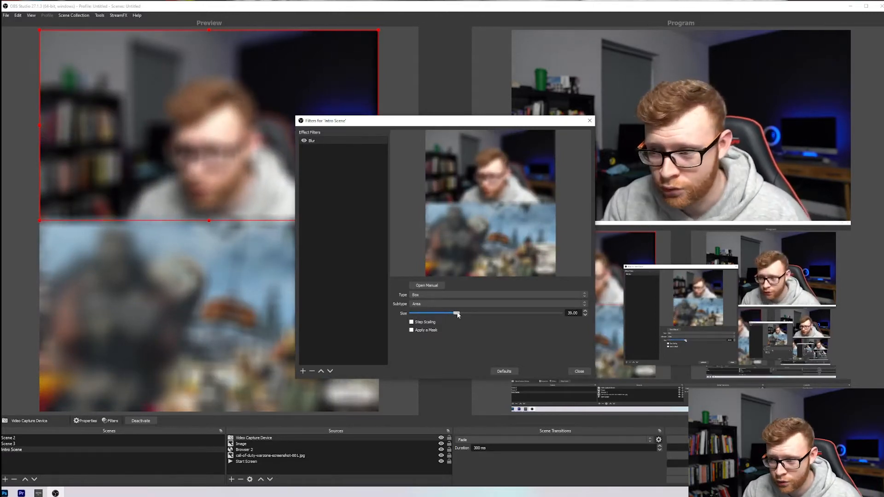
{"action": "left_click_drag", "start_coordinate": [457, 313], "coordinate": [413, 313]}
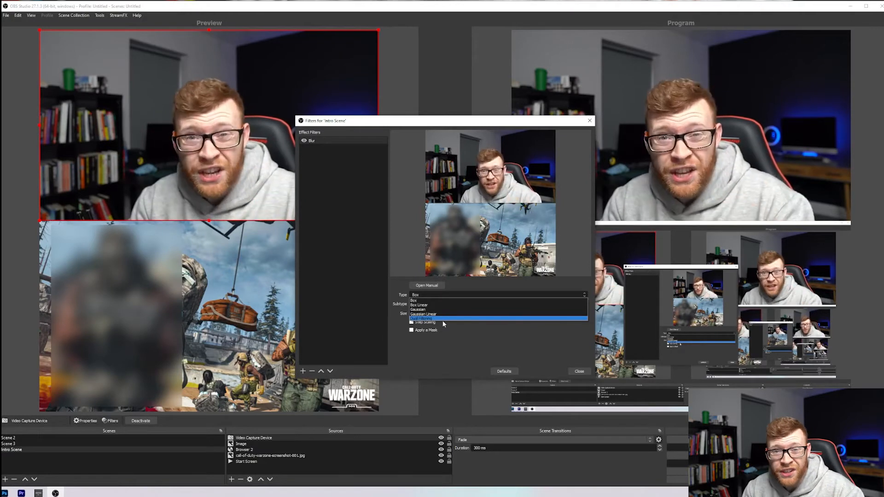
{"action": "left_click", "coordinate": [417, 304]}
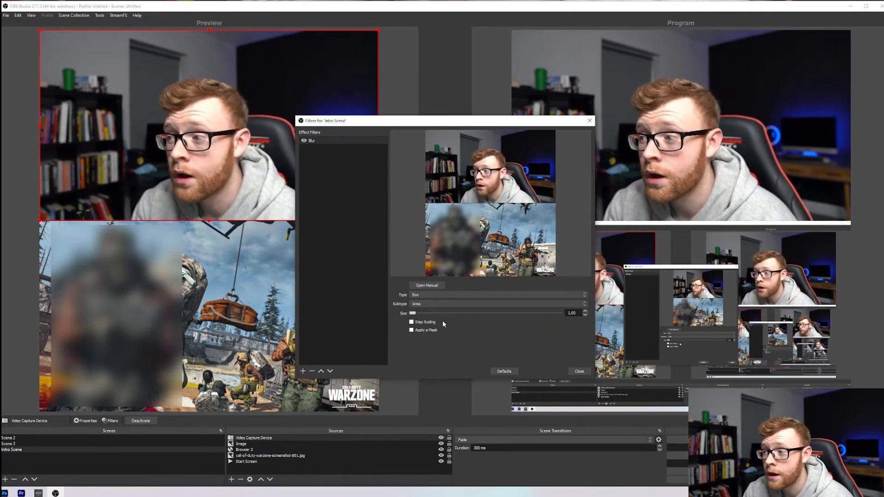
{"action": "left_click_drag", "start_coordinate": [412, 313], "coordinate": [417, 314]}
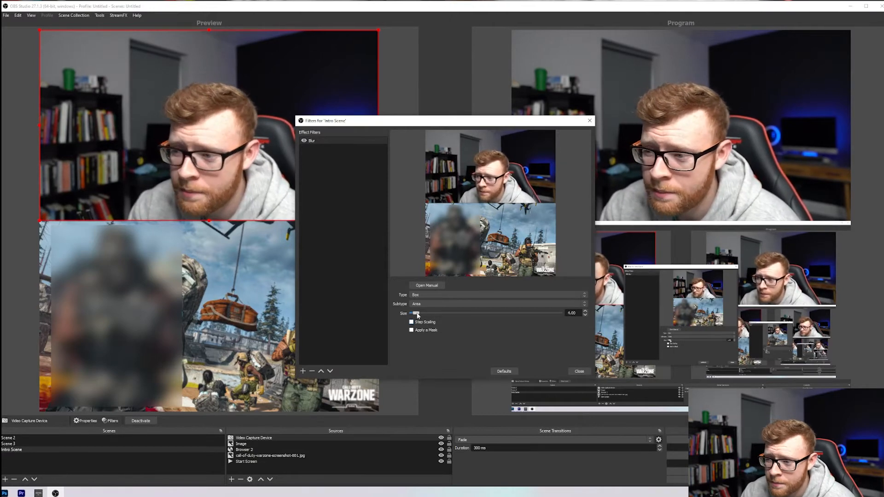
{"action": "left_click_drag", "start_coordinate": [416, 313], "coordinate": [426, 313]}
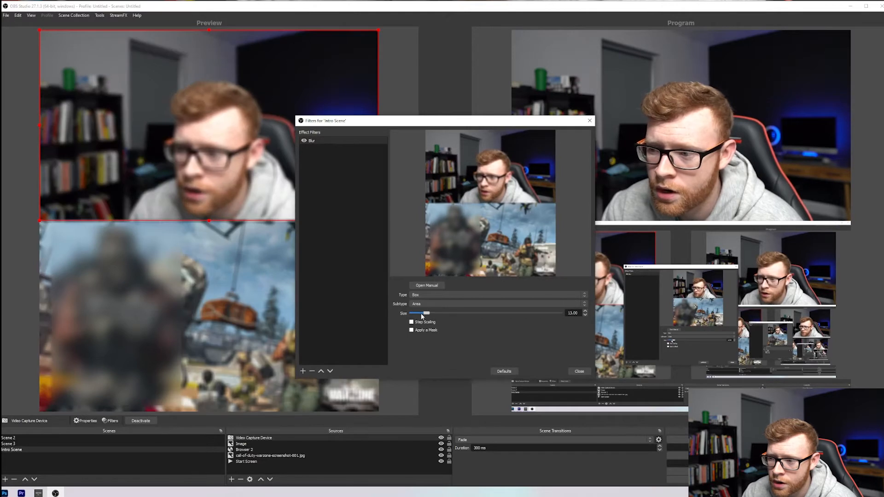
{"action": "left_click_drag", "start_coordinate": [426, 313], "coordinate": [419, 313]}
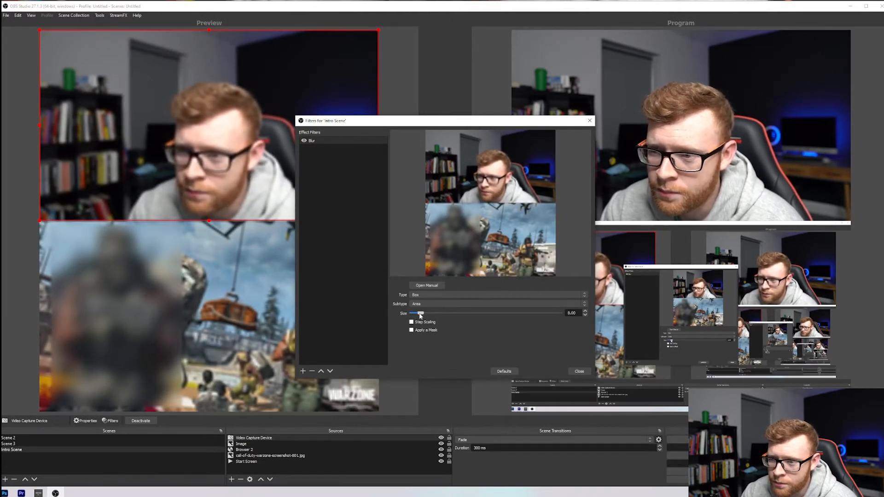
{"action": "left_click_drag", "start_coordinate": [421, 314], "coordinate": [415, 313]}
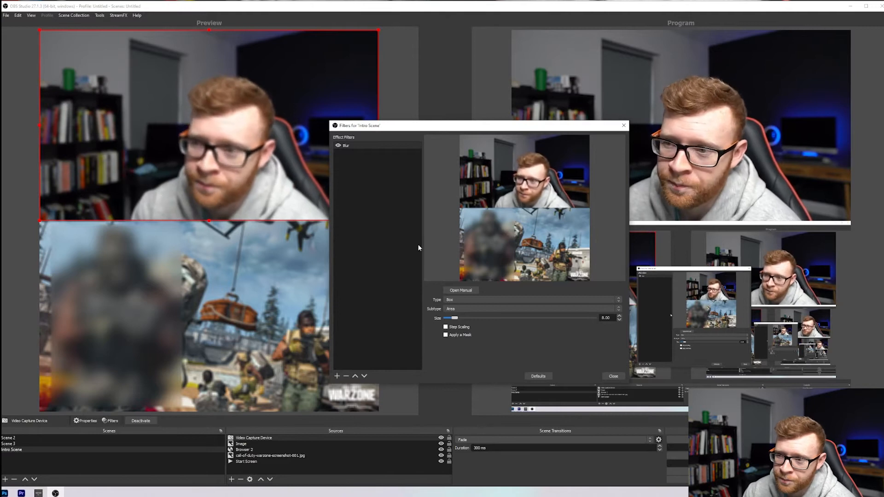
Enable the Region mask and test its Left Edge inward, returning it to 0
{"action": "left_click", "coordinate": [454, 335]}
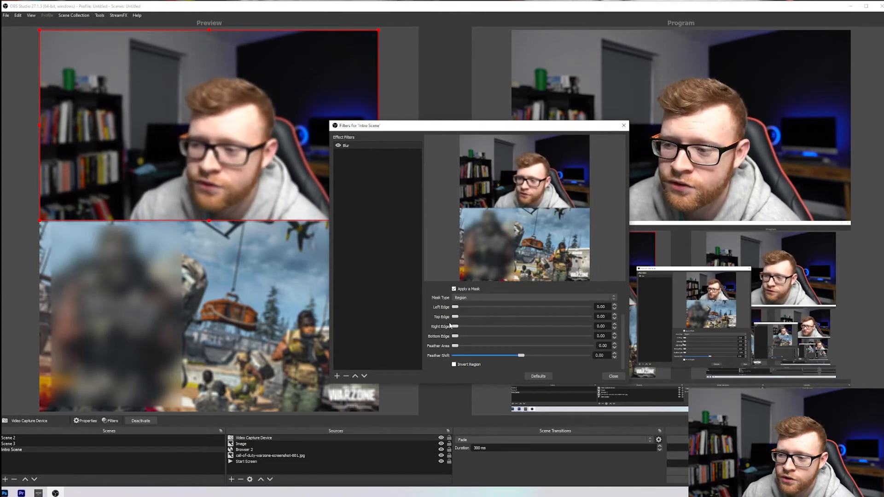
{"action": "left_click_drag", "start_coordinate": [456, 308], "coordinate": [458, 307]}
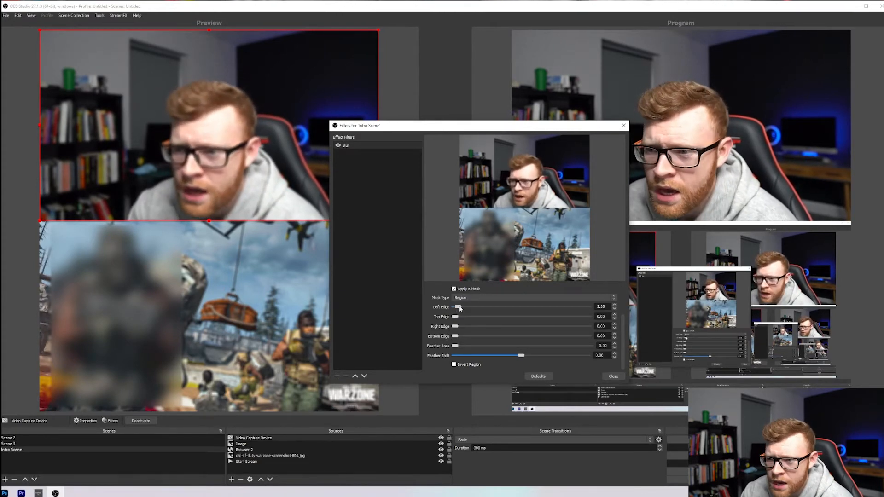
{"action": "left_click_drag", "start_coordinate": [457, 307], "coordinate": [515, 307]}
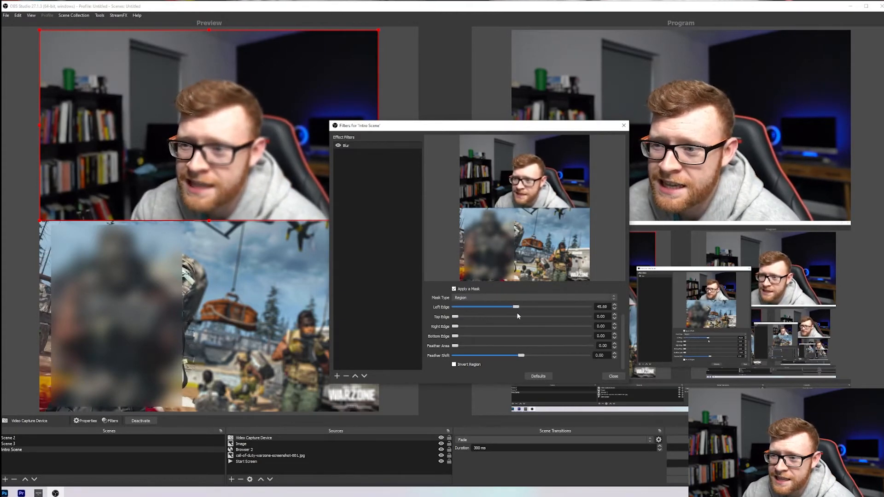
{"action": "left_click_drag", "start_coordinate": [514, 307], "coordinate": [553, 306]}
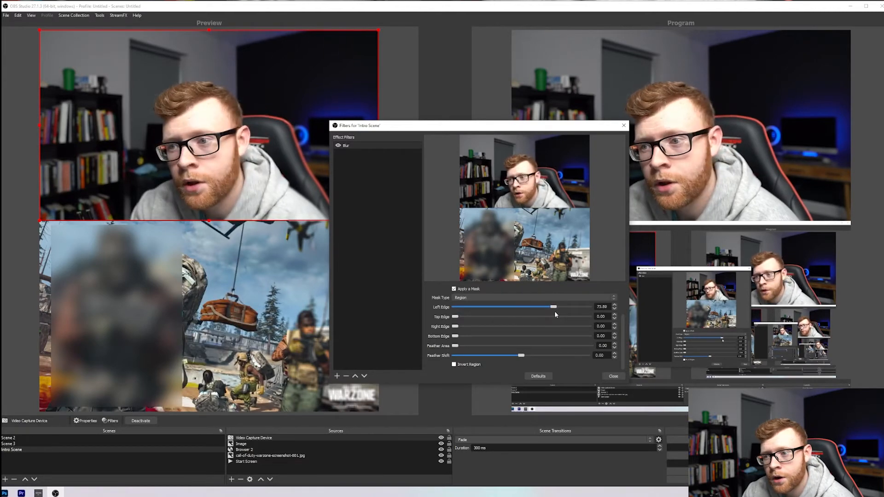
{"action": "left_click_drag", "start_coordinate": [553, 307], "coordinate": [454, 307]}
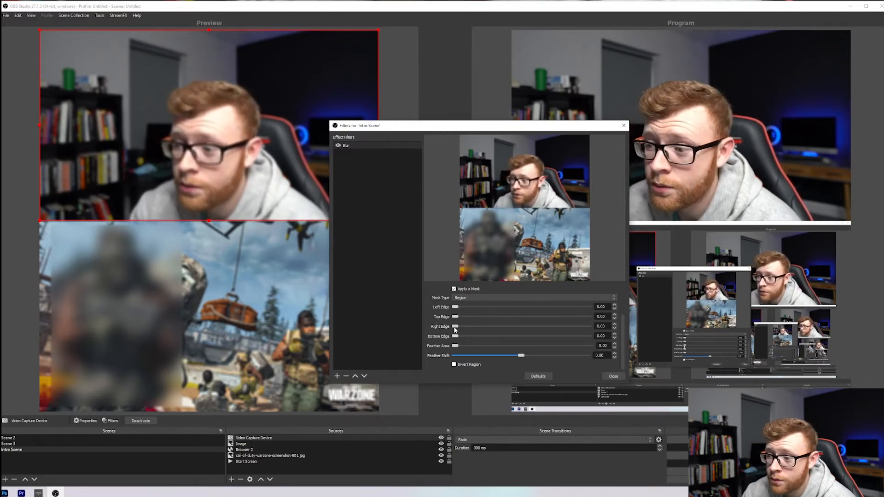
Sweep the mask's Right Edge up to its maximum and back down to around 84
{"action": "left_click_drag", "start_coordinate": [455, 326], "coordinate": [510, 326]}
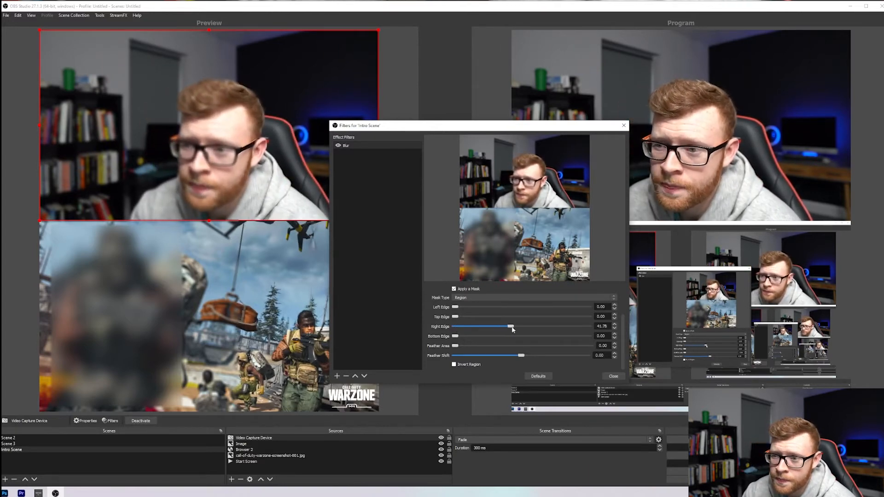
{"action": "left_click_drag", "start_coordinate": [510, 326], "coordinate": [555, 326]}
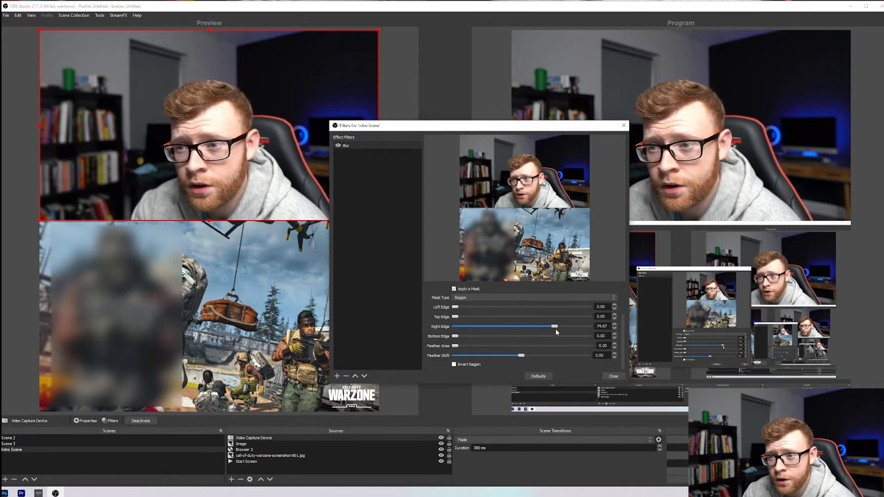
{"action": "left_click_drag", "start_coordinate": [555, 326], "coordinate": [545, 326]}
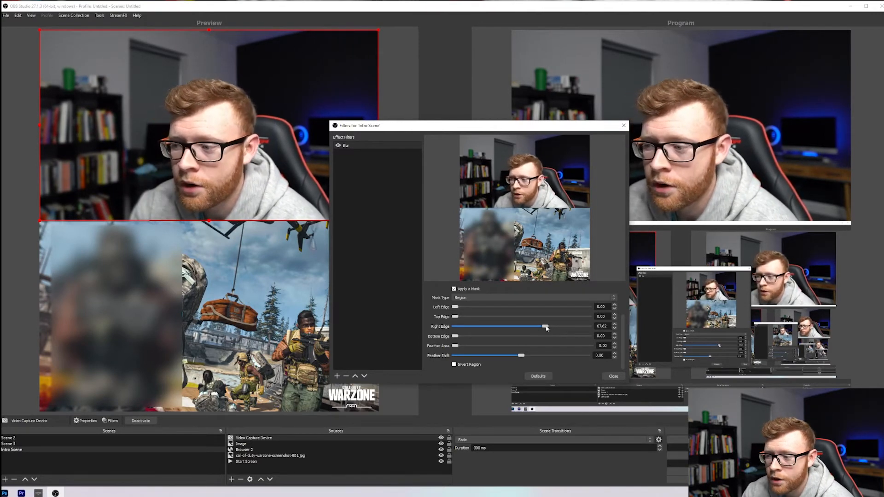
{"action": "left_click_drag", "start_coordinate": [545, 326], "coordinate": [591, 326]}
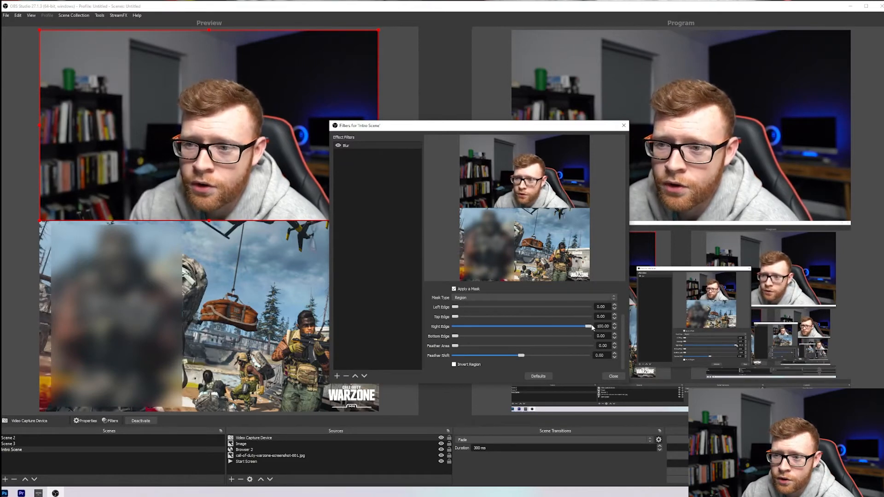
{"action": "left_click_drag", "start_coordinate": [589, 327], "coordinate": [569, 326]}
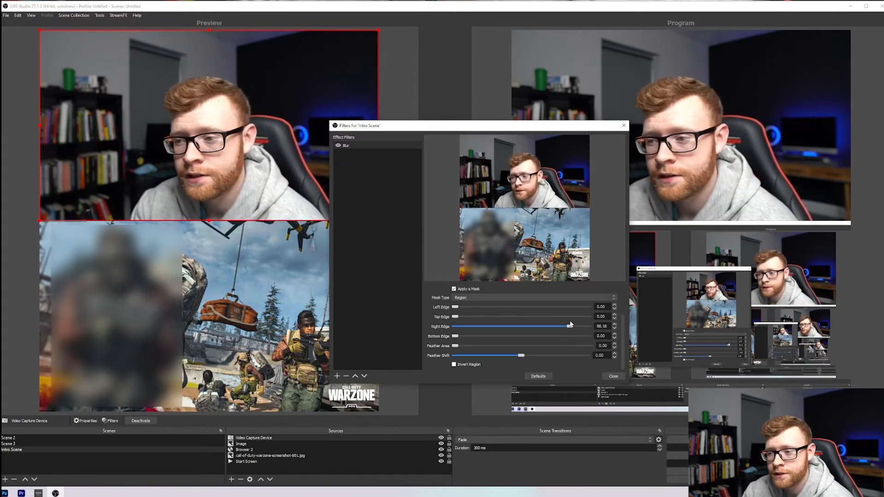
{"action": "left_click_drag", "start_coordinate": [569, 327], "coordinate": [543, 326]}
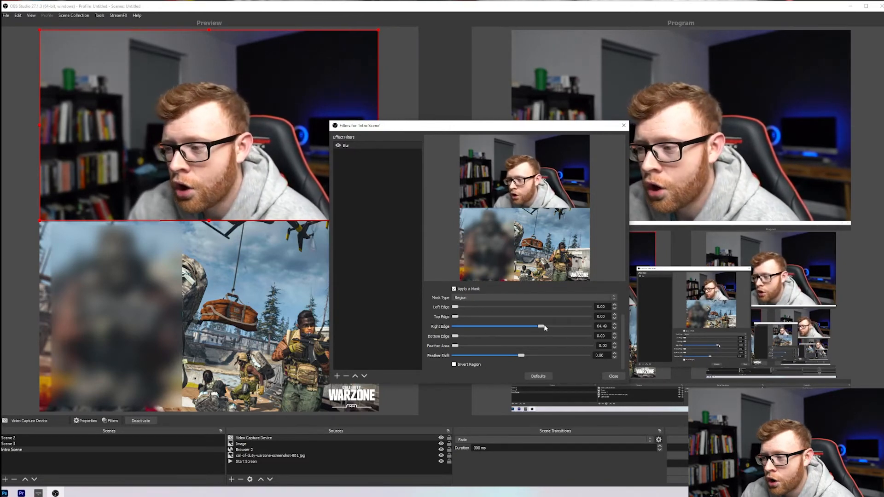
Return the Right Edge to 0 and raise the mask's Bottom Edge to roughly 94
{"action": "left_click_drag", "start_coordinate": [541, 326], "coordinate": [454, 326]}
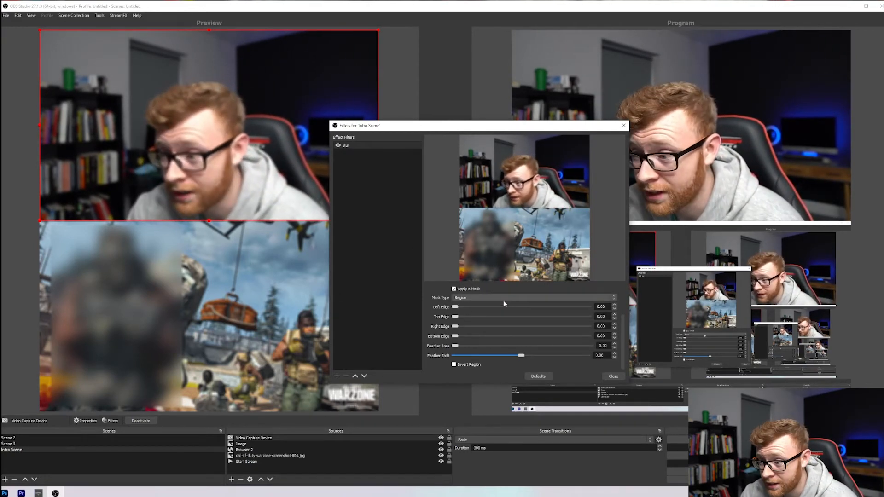
{"action": "left_click_drag", "start_coordinate": [456, 337], "coordinate": [465, 337]}
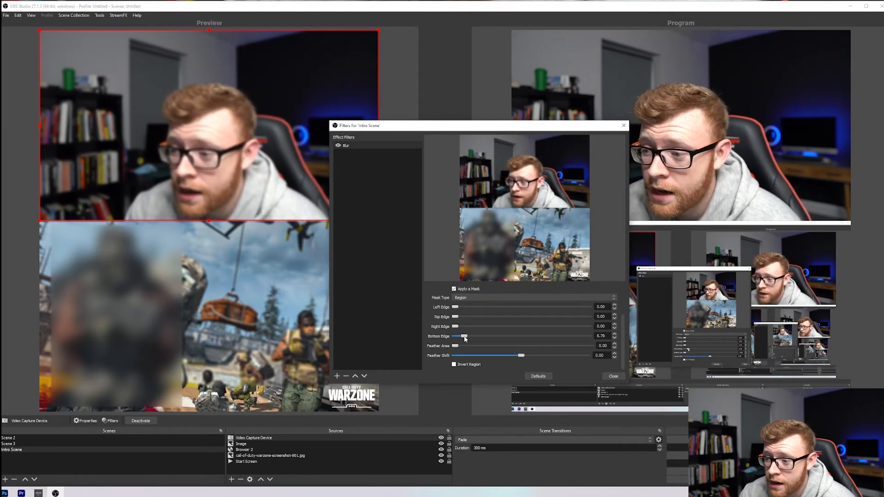
{"action": "left_click_drag", "start_coordinate": [464, 336], "coordinate": [512, 336]}
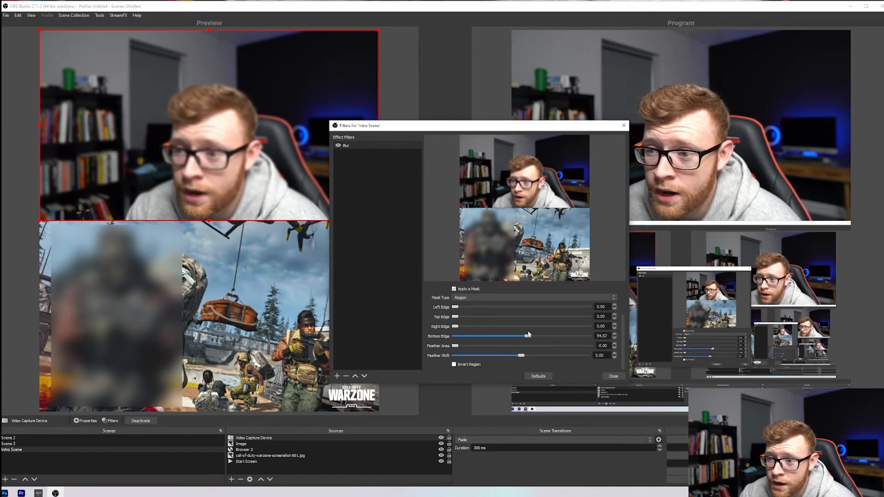
{"action": "left_click_drag", "start_coordinate": [526, 335], "coordinate": [523, 335]}
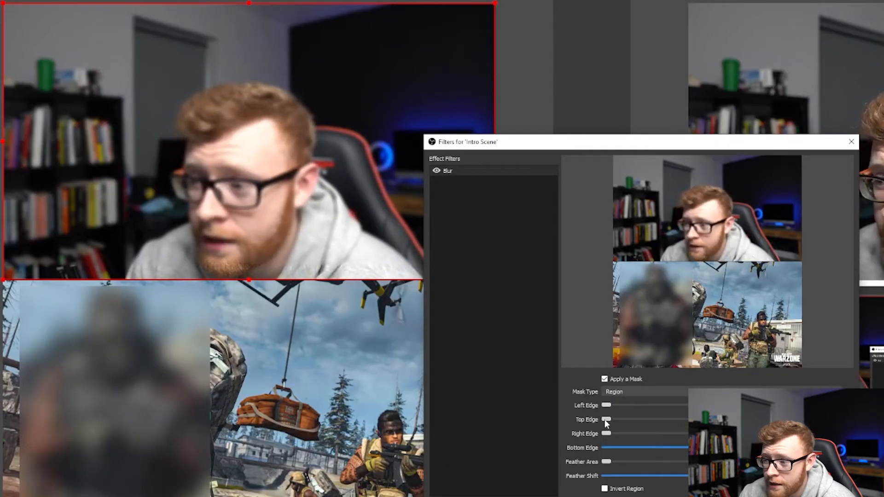
Raise the mask's Top Edge high so only a bottom band stays blurred
{"action": "left_click_drag", "start_coordinate": [608, 420], "coordinate": [687, 420]}
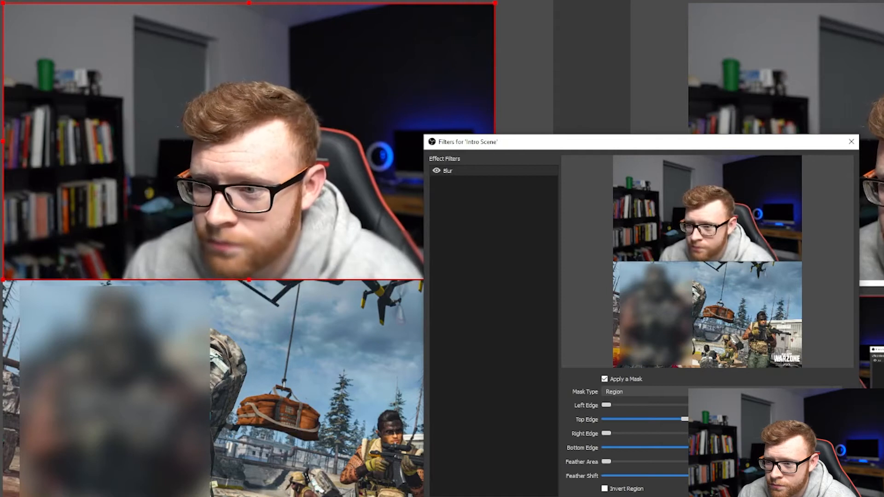
{"action": "left_click_drag", "start_coordinate": [686, 420], "coordinate": [671, 420]}
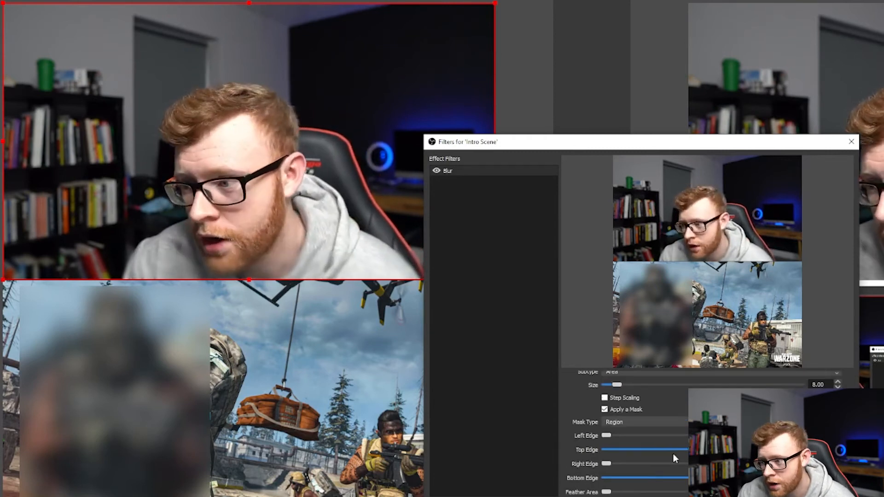
Raise the Blur size from 8 to 17 and close the Intro Scene filters dialog
{"action": "left_click_drag", "start_coordinate": [615, 385], "coordinate": [622, 385]}
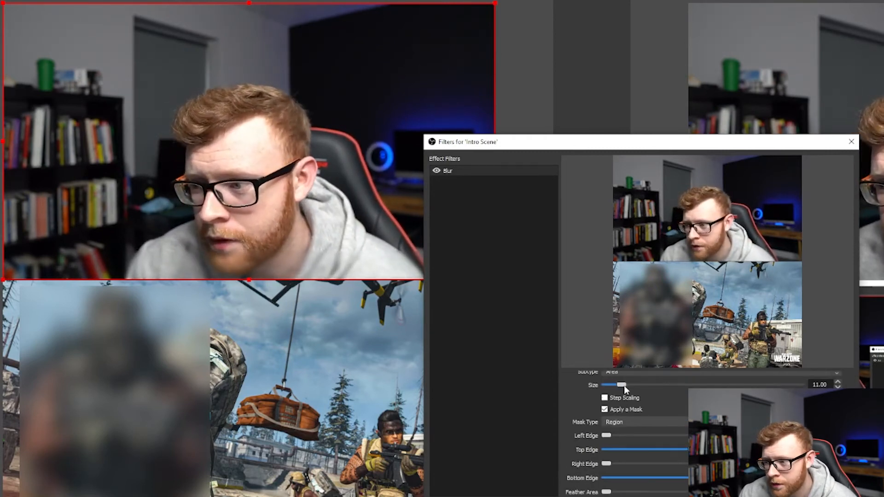
{"action": "left_click_drag", "start_coordinate": [622, 385], "coordinate": [632, 385]}
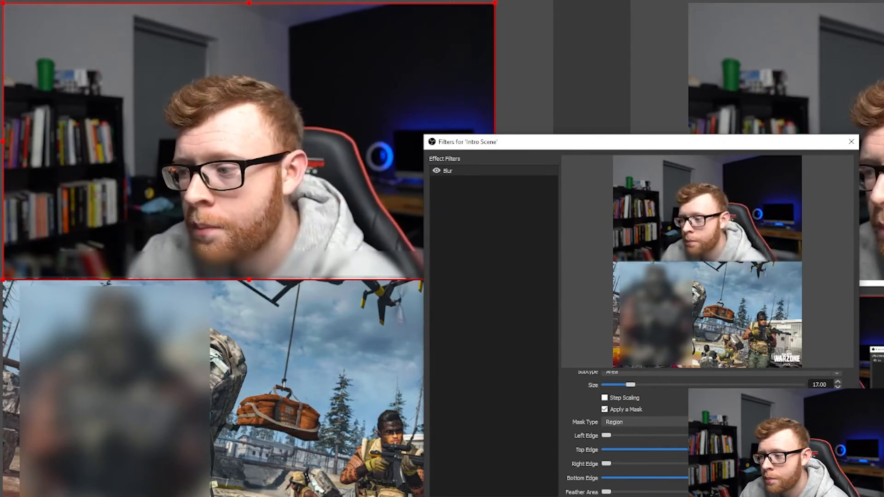
{"action": "left_click", "coordinate": [851, 142]}
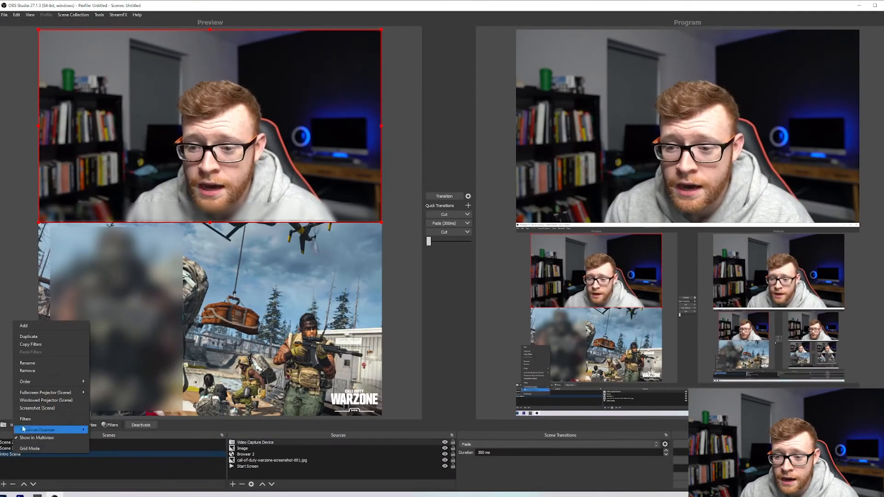
{"action": "left_click", "coordinate": [26, 419]}
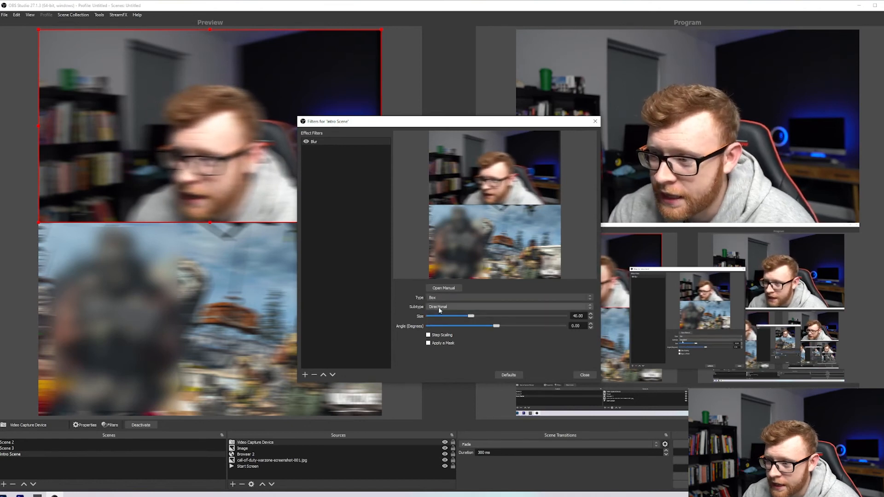
{"action": "left_click", "coordinate": [507, 307]}
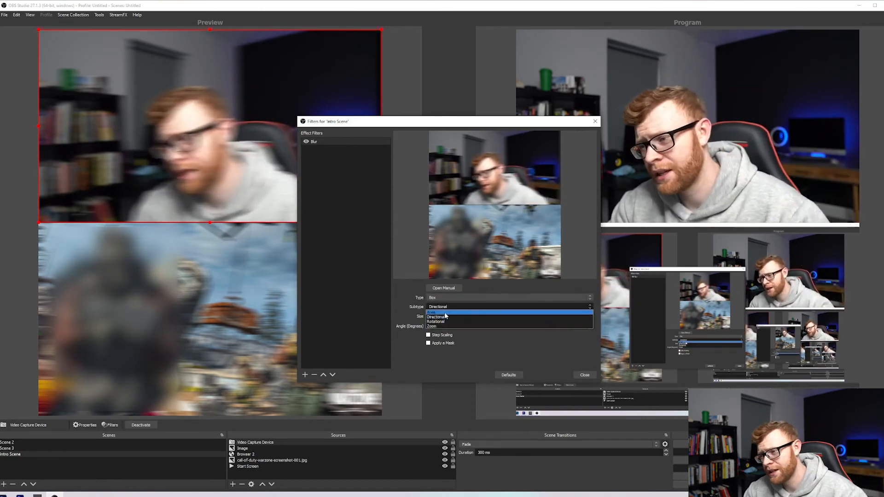
{"action": "left_click", "coordinate": [436, 321]}
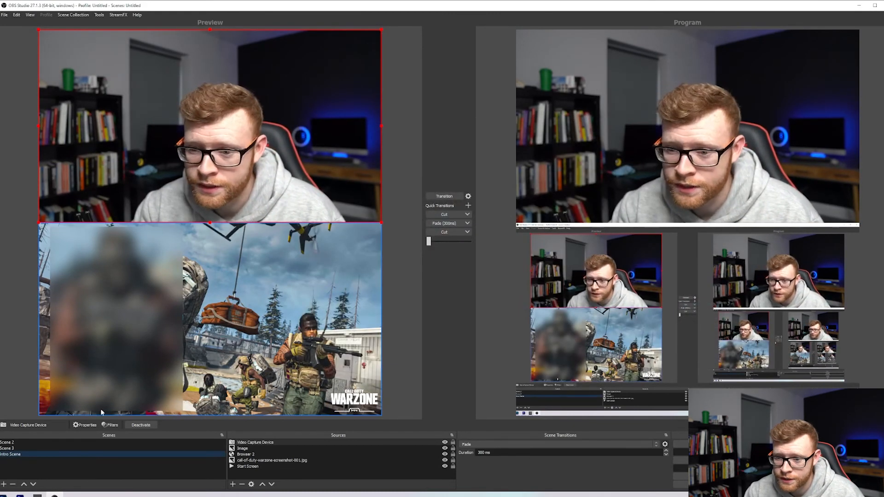
Switch the Blur subtype from Rotational to Zoom and list the subtype choices again
{"action": "left_click", "coordinate": [510, 307]}
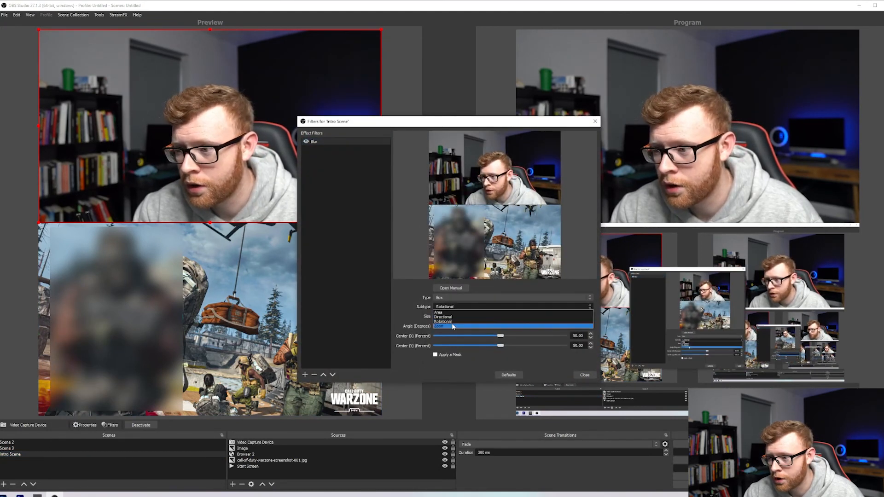
{"action": "left_click", "coordinate": [443, 326]}
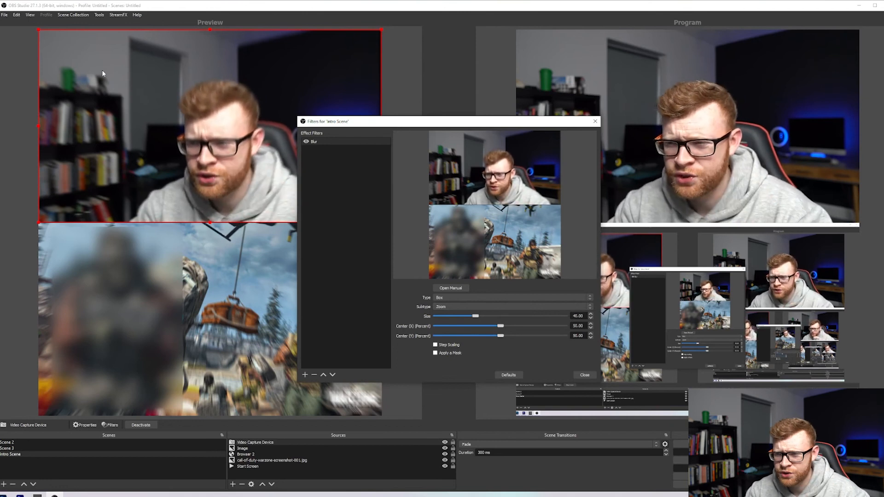
{"action": "left_click", "coordinate": [513, 307]}
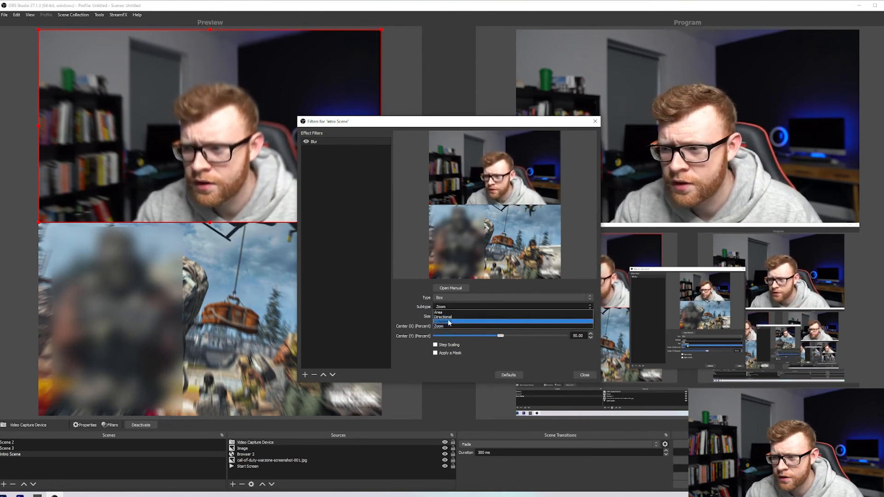